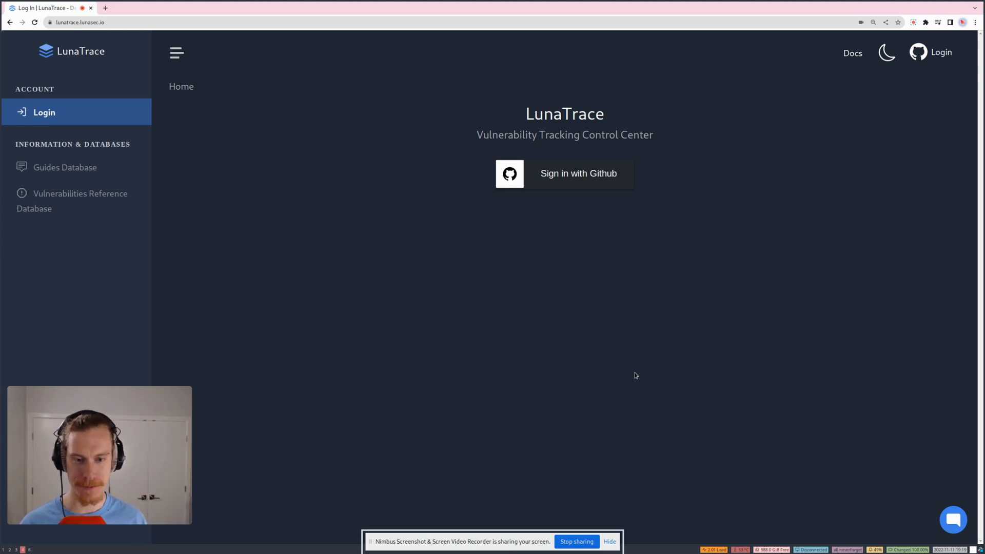
mouse_move(586, 292)
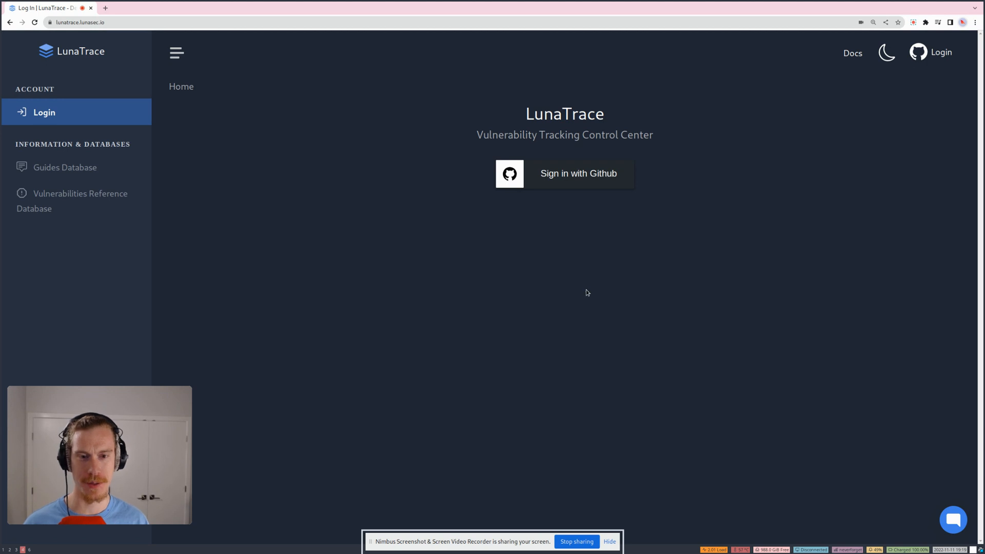
mouse_move(551, 252)
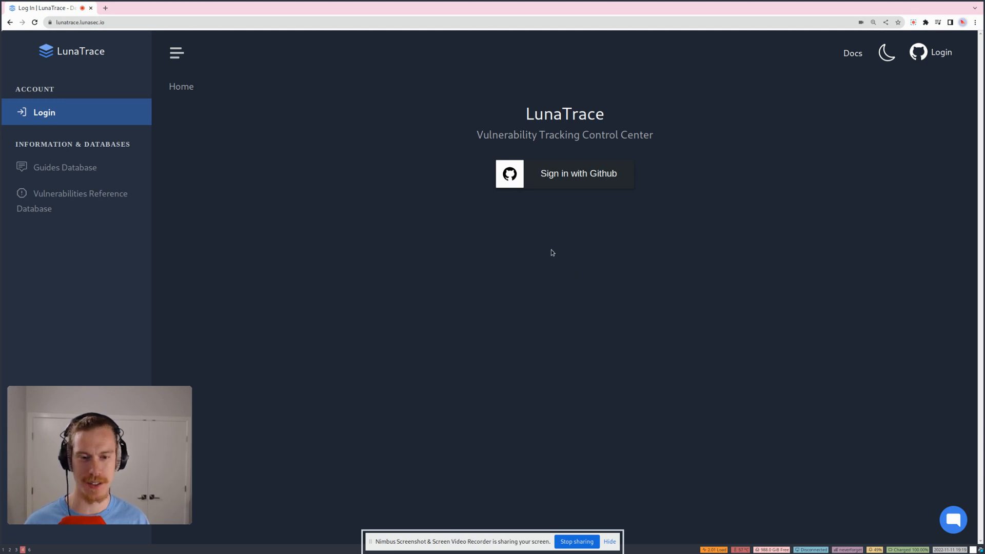
mouse_move(552, 250)
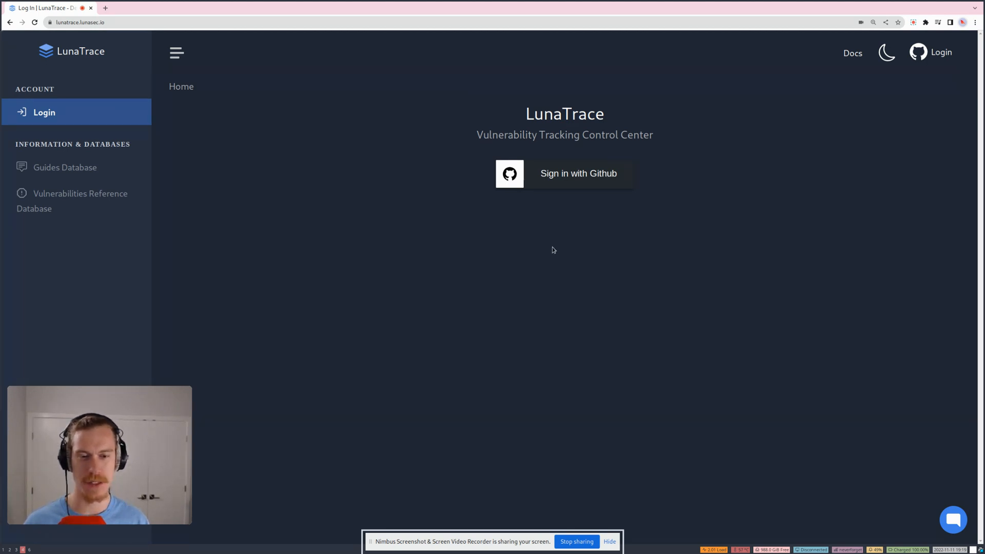
mouse_move(561, 189)
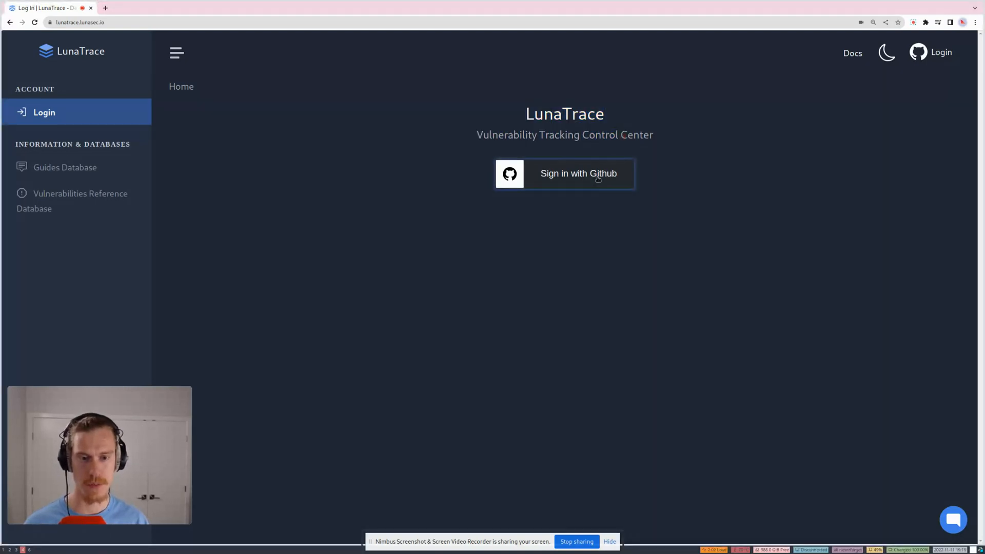
Sign in with GitHub and authorize LunaTrace by LunaSec to access the account.
click(563, 174)
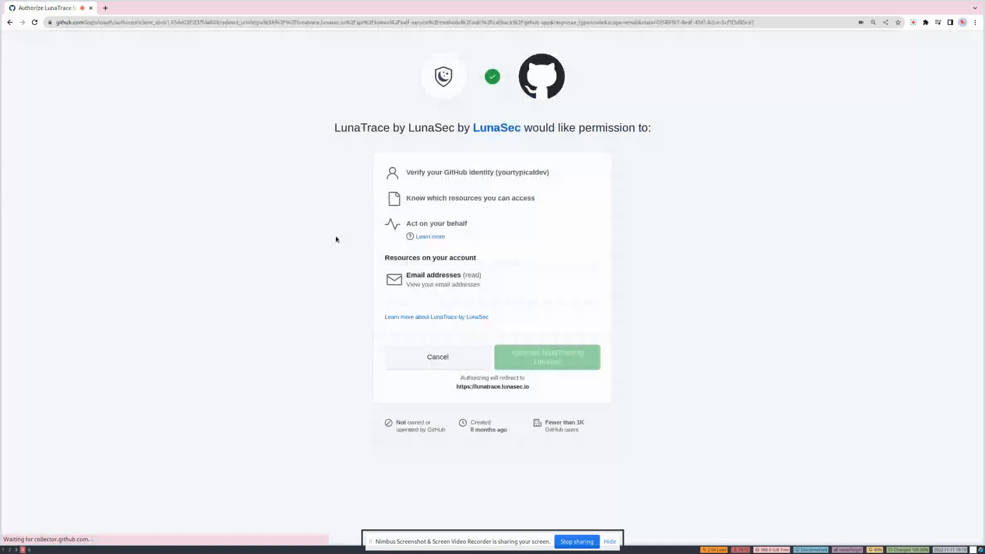
click(548, 357)
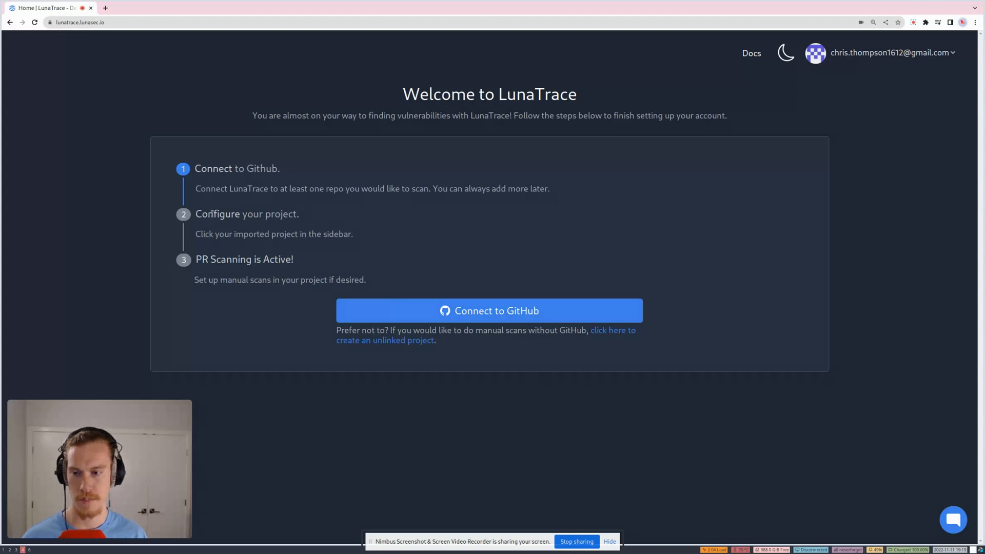
Install LunaTrace on GitHub limited to only the vulnerable-app repository.
click(489, 310)
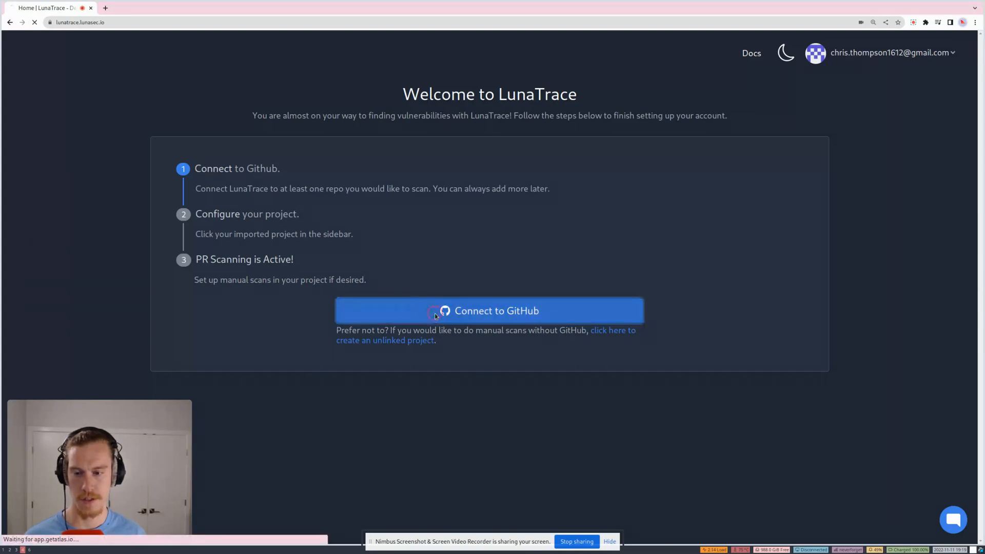
click(489, 310)
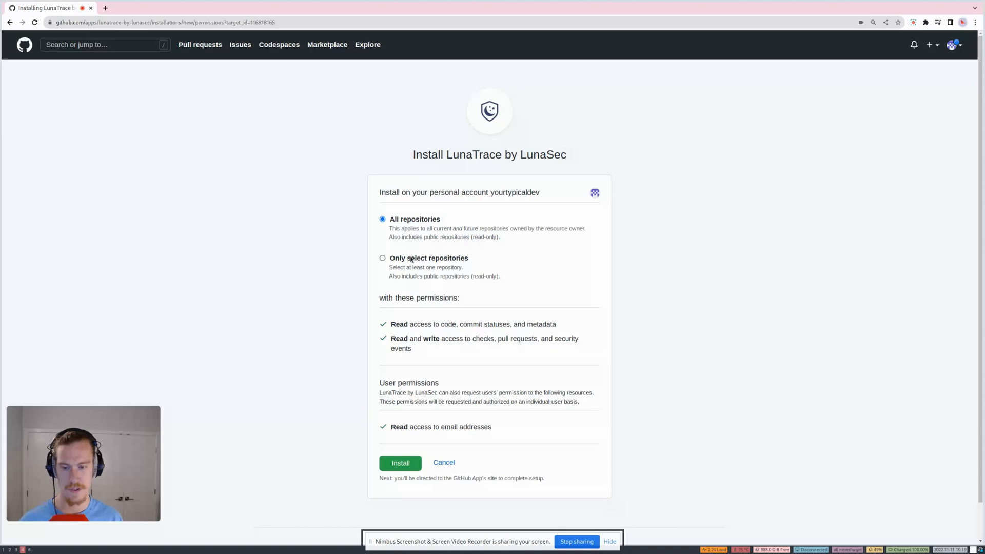
click(382, 257)
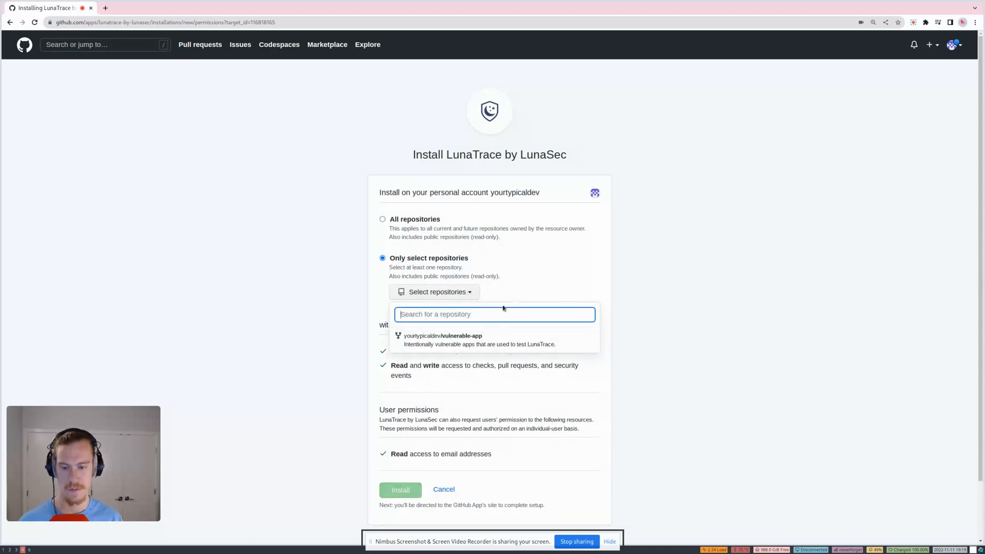
mouse_move(493, 339)
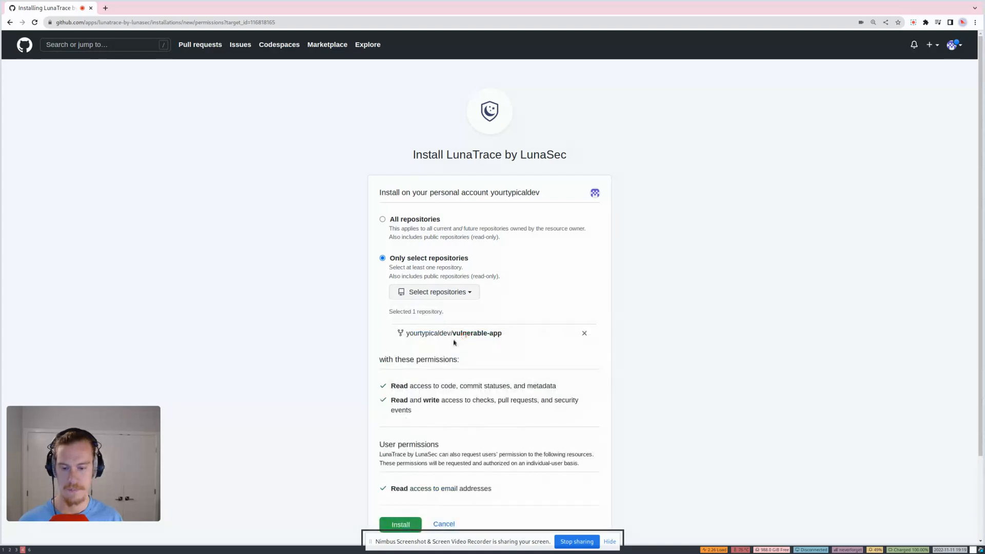
click(400, 524)
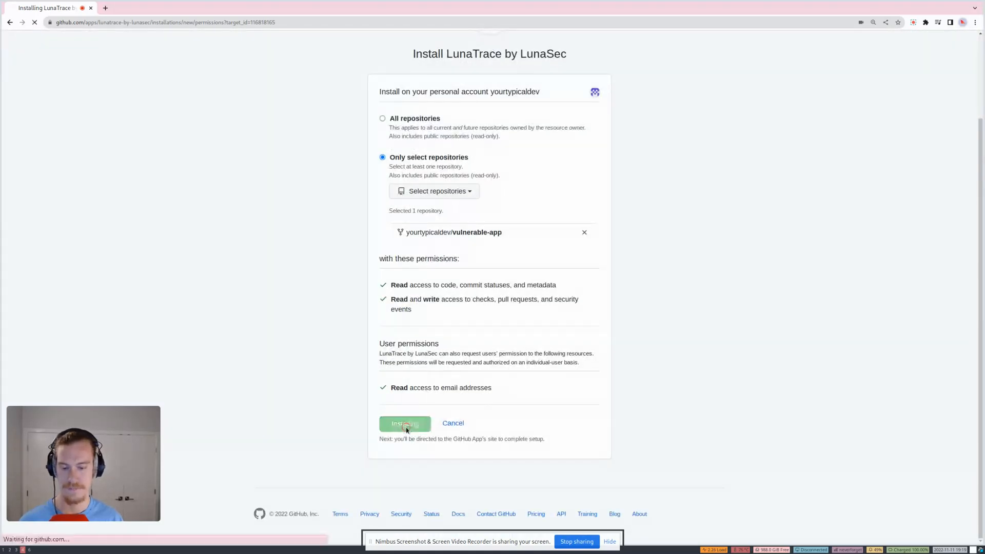
click(404, 423)
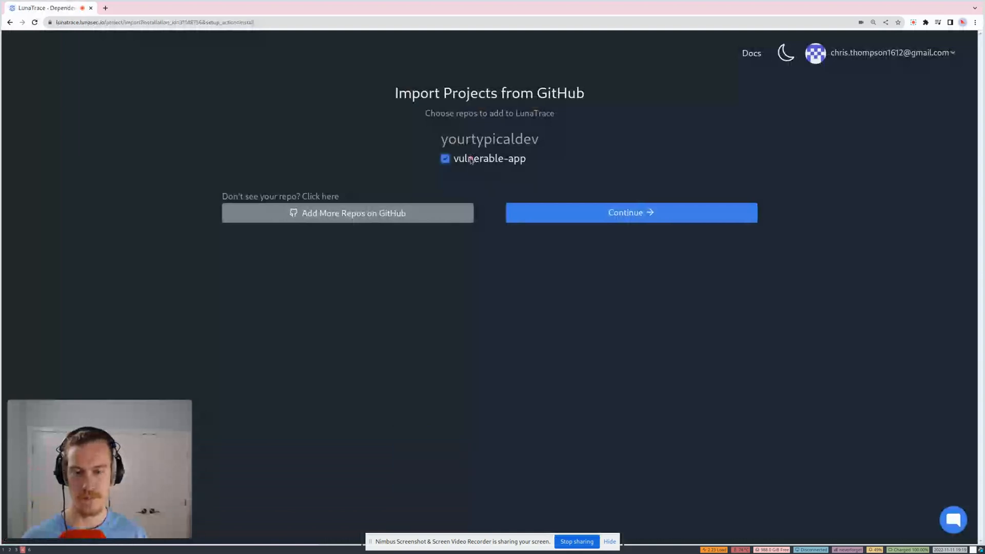
Import vulnerable-app into LunaTrace and open its project under yourtypicaldev to Snapshot #1.
click(630, 212)
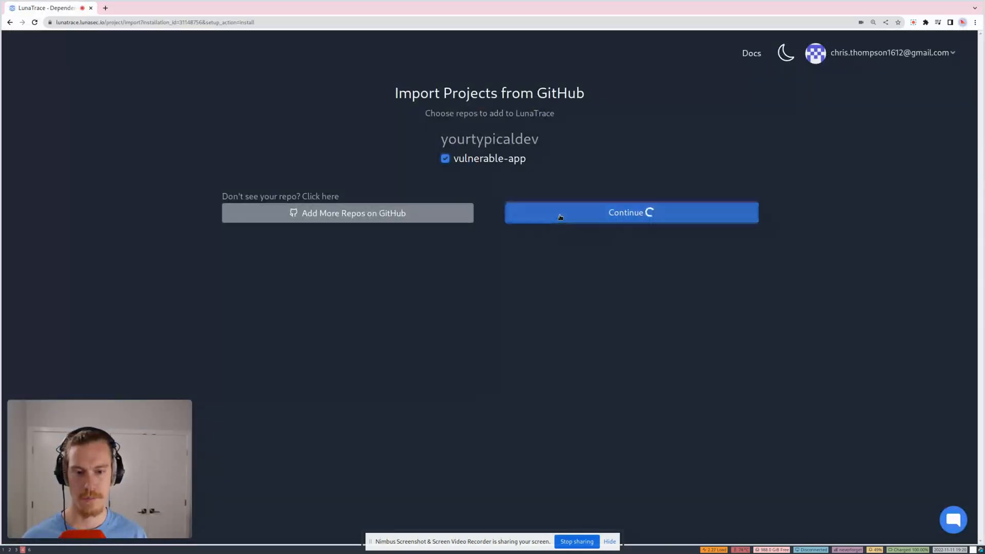
click(630, 213)
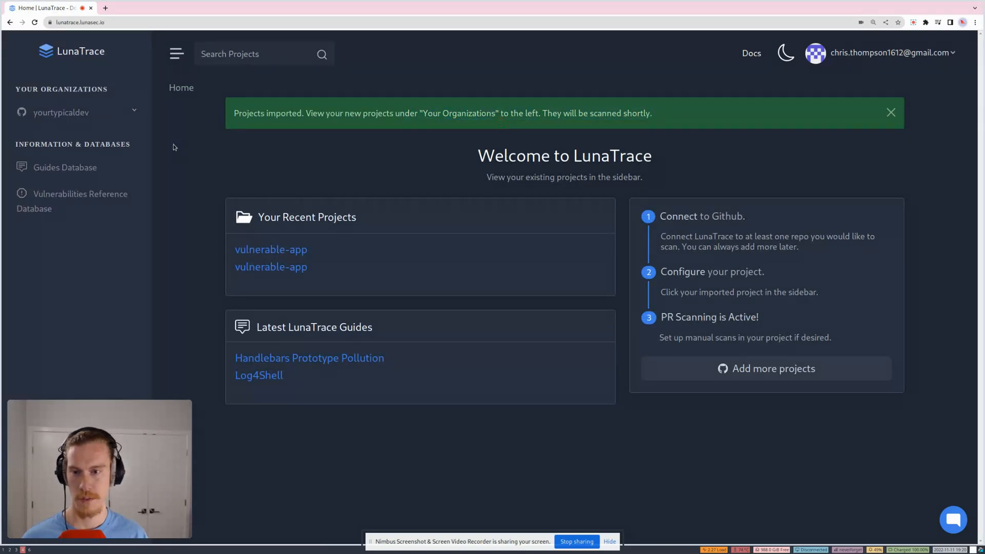
click(61, 112)
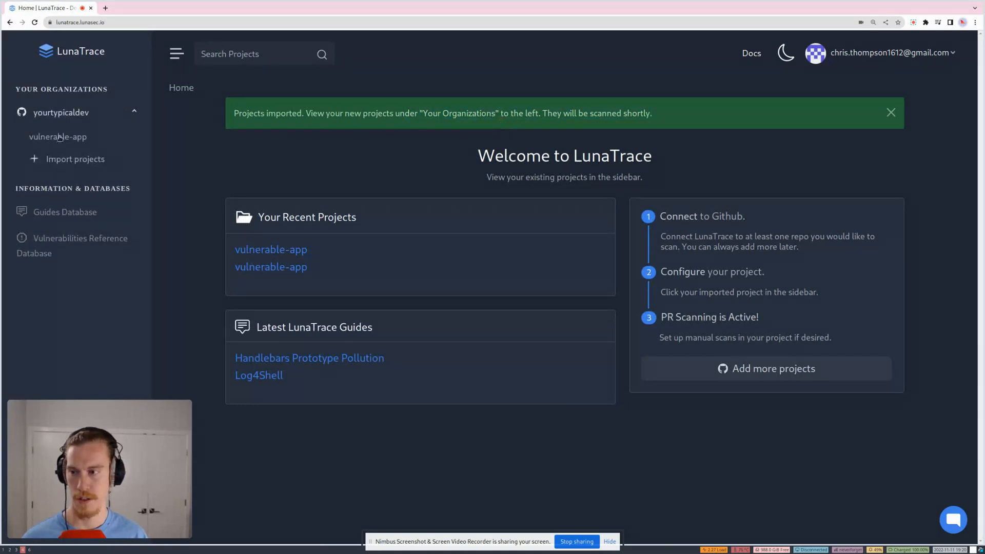
click(58, 136)
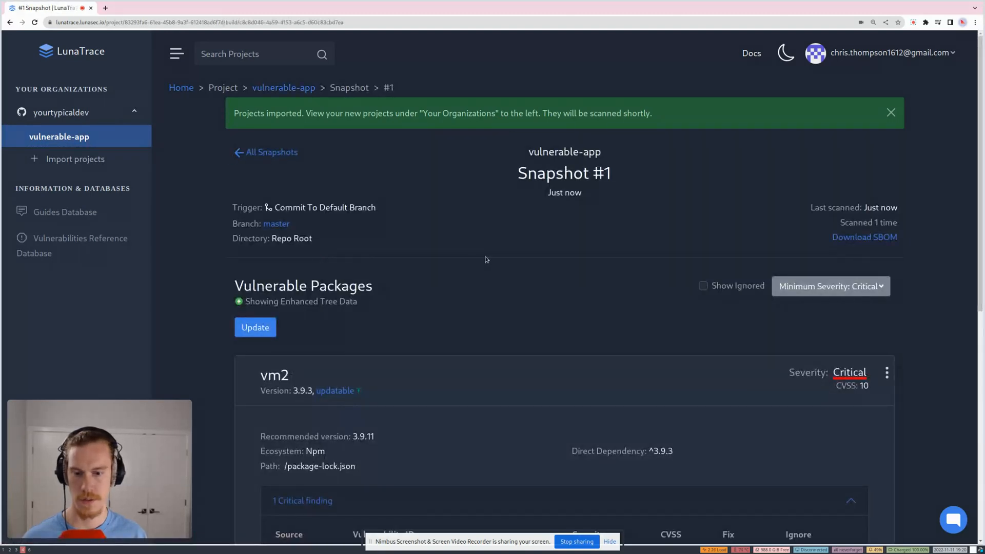
Dismiss the 'Projects imported' banner and bring vm2's critical sandbox-escape finding into view.
click(890, 112)
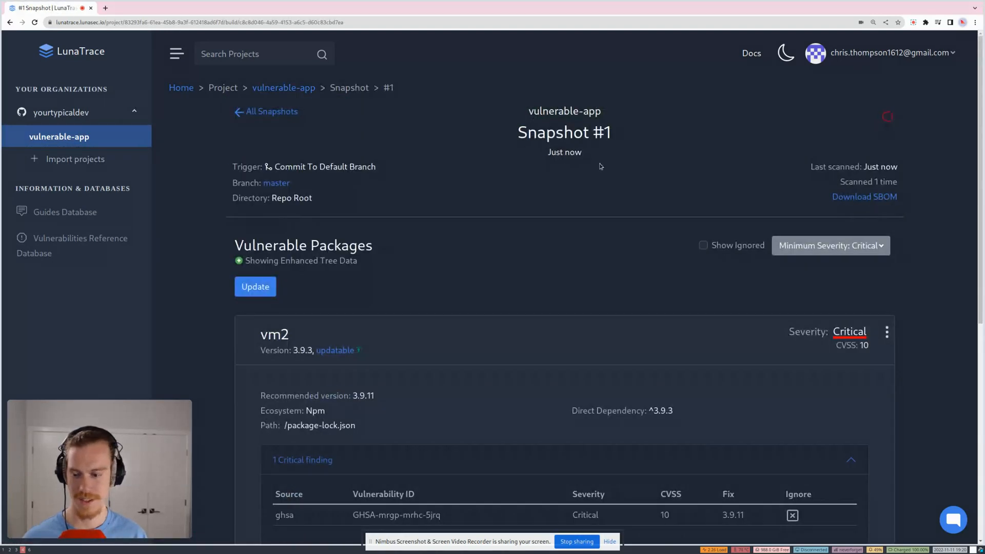
scroll(down, 3)
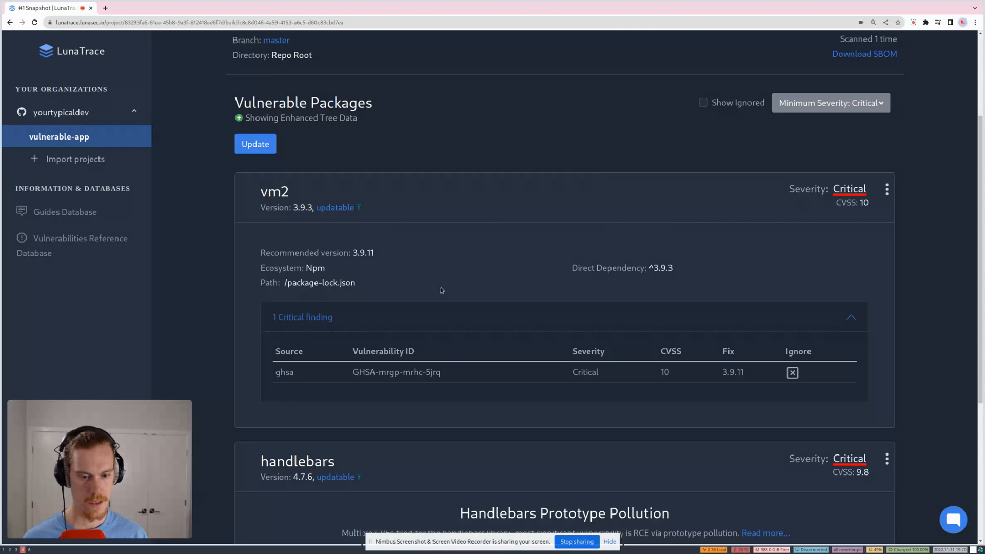
scroll(down, 3)
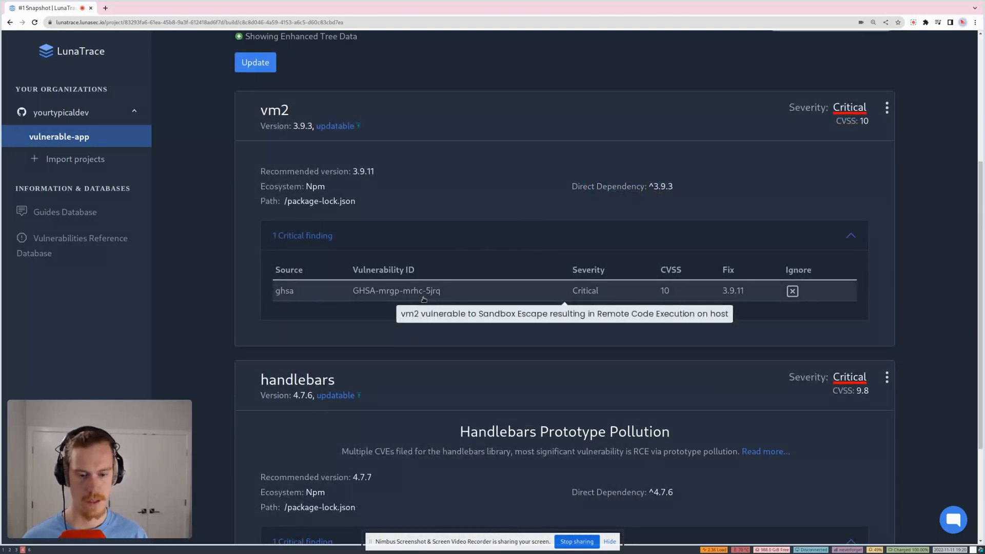
Review vm2's GHSA-mrgp-mrhc-5jrq quick view: impact, 3.9.11 patch, no workarounds, references.
click(395, 290)
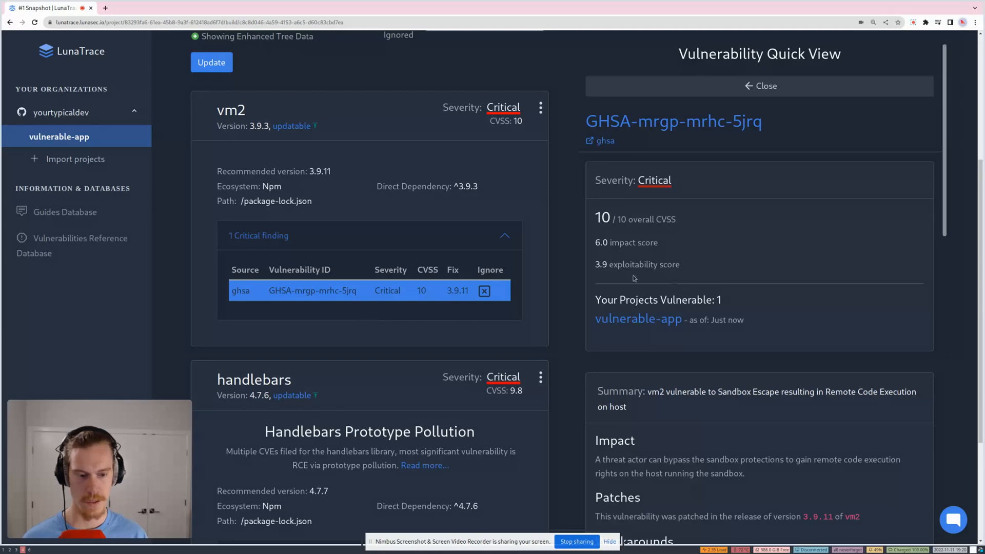
scroll(down, 3)
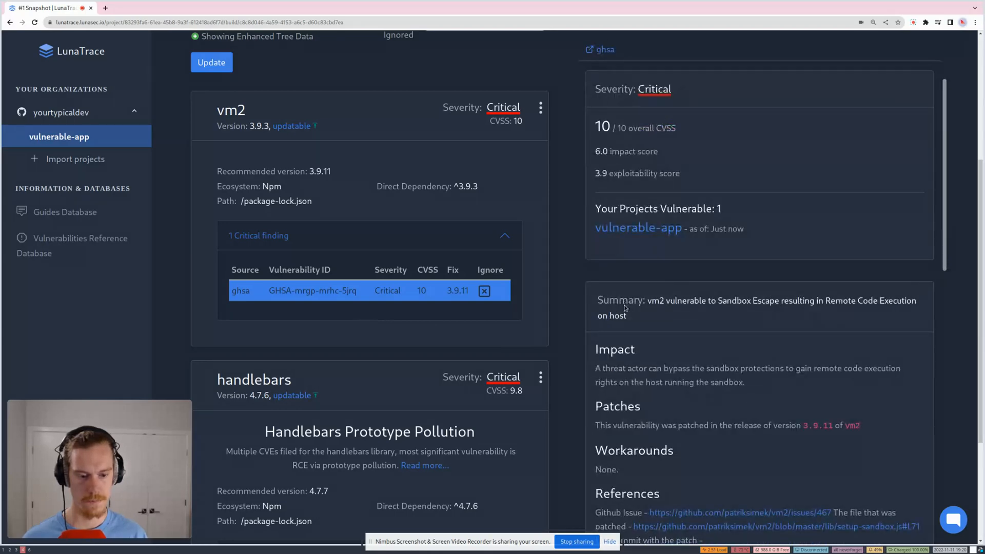
scroll(down, 3)
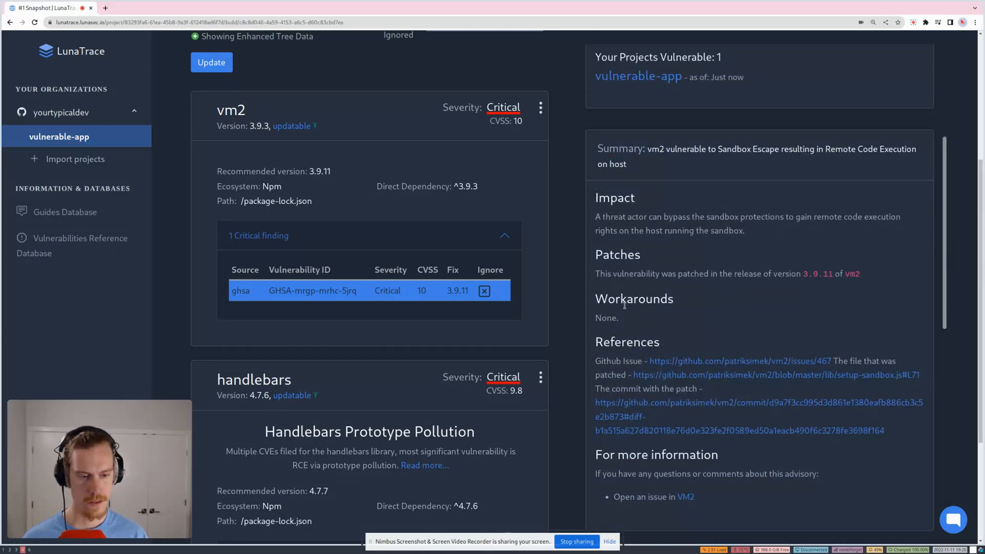
scroll(down, 3)
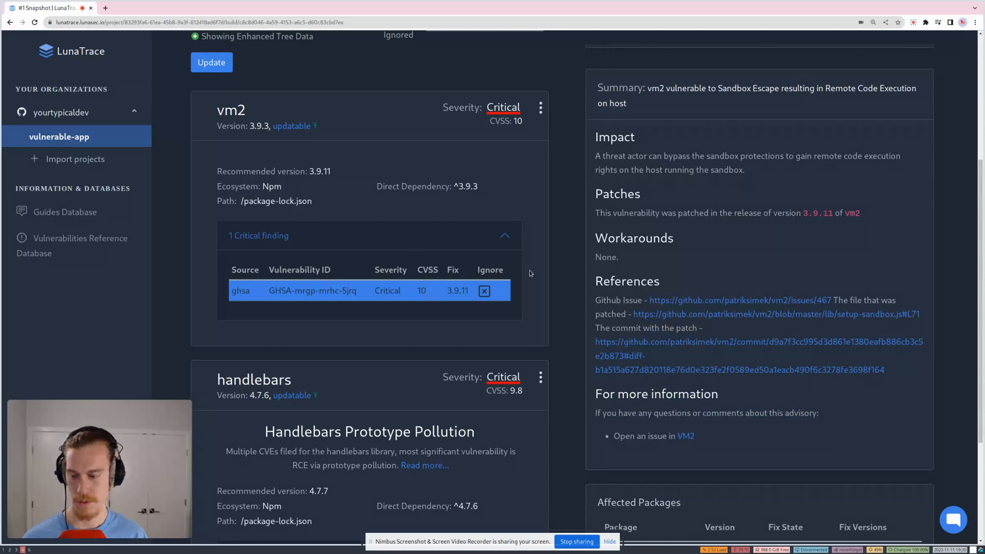
scroll(down, 3)
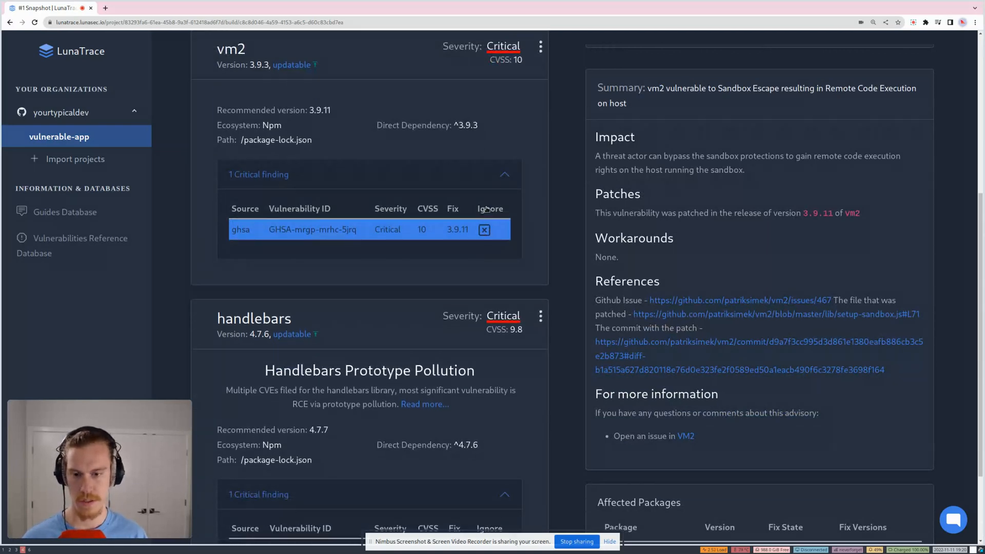
mouse_move(319, 121)
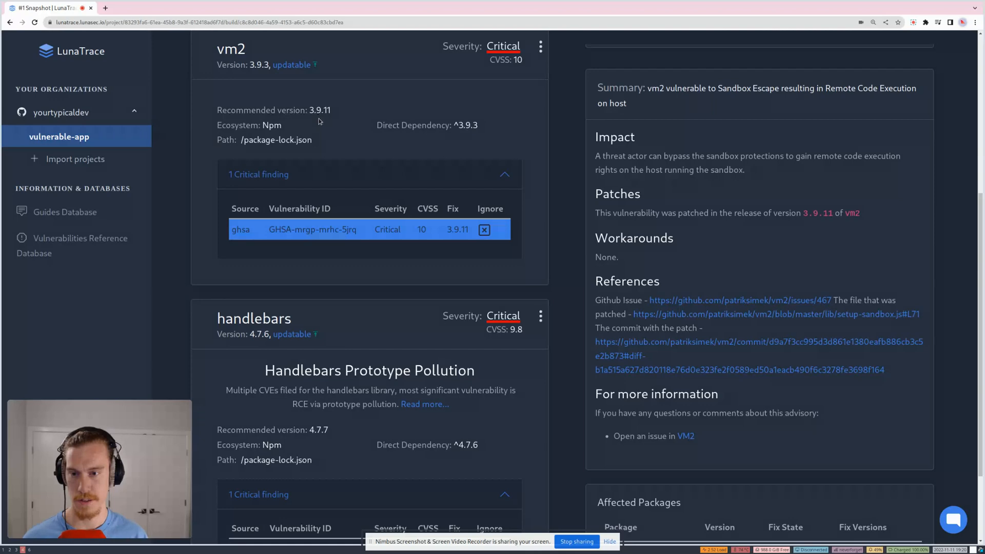
mouse_move(374, 211)
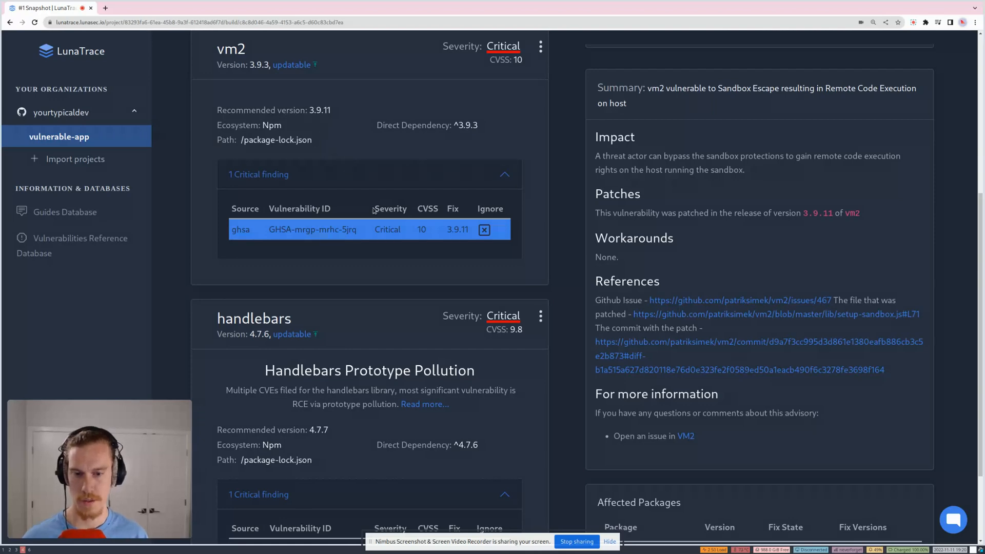
scroll(down, 3)
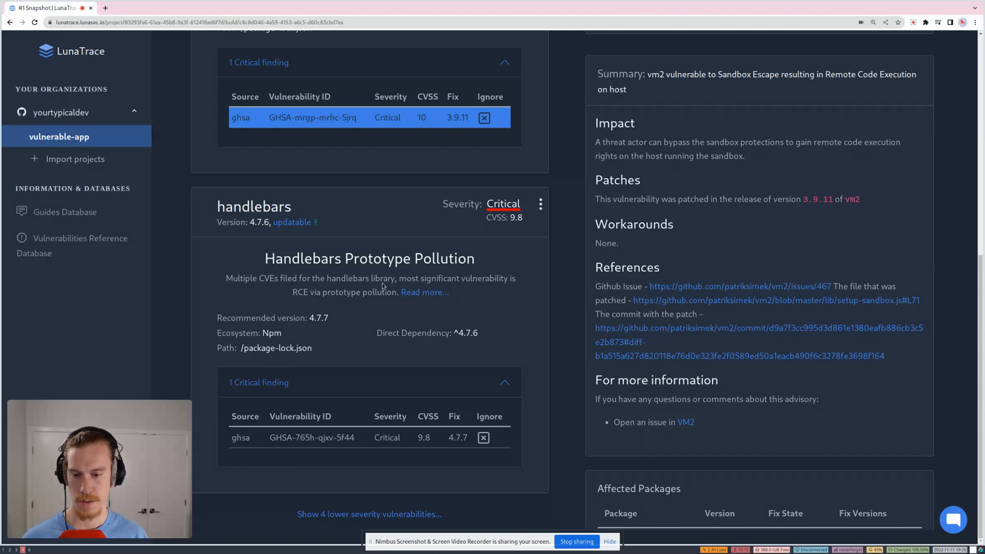
Read the Handlebars Prototype Pollution guide through impact, mitigation (upgrade to 4.7.7+) and exploit example.
click(423, 292)
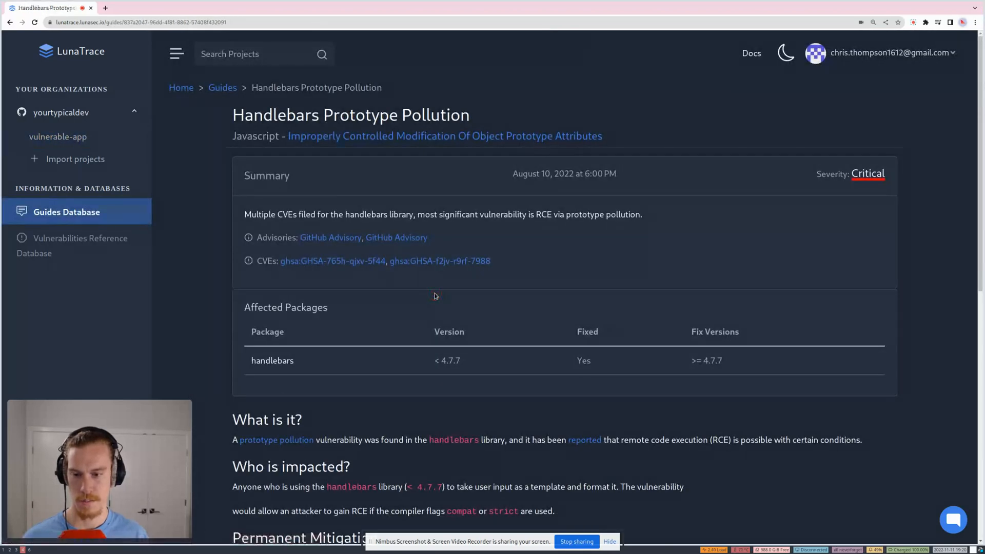
mouse_move(482, 341)
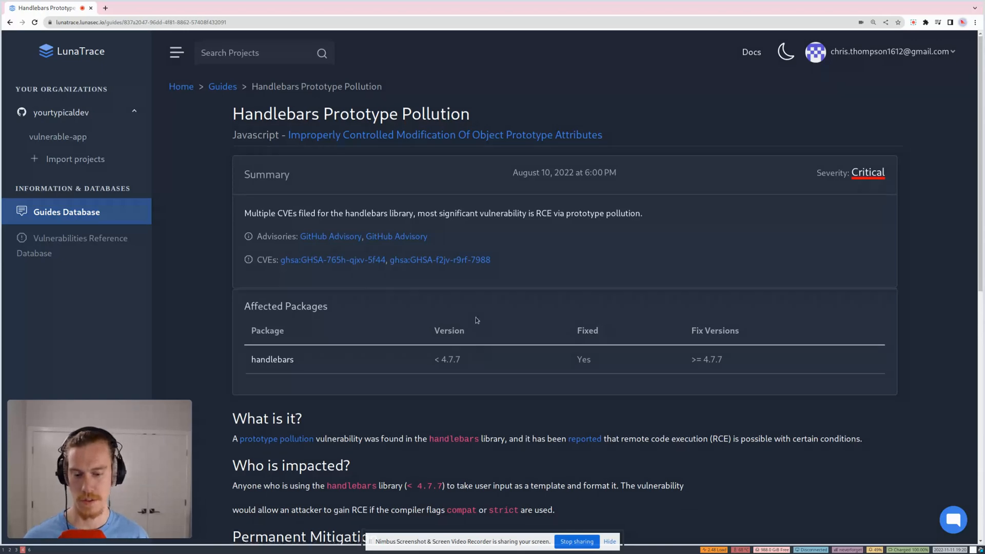
scroll(down, 3)
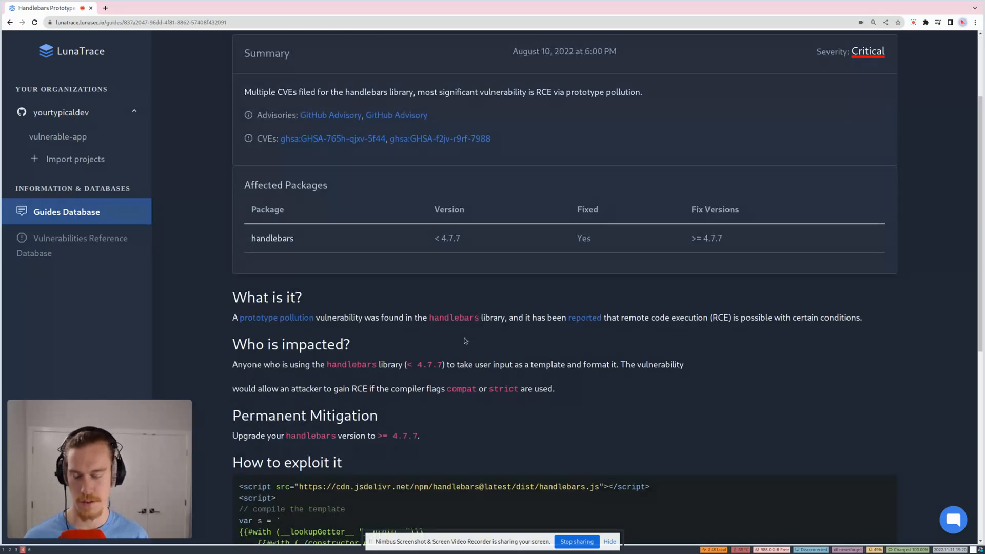
scroll(down, 3)
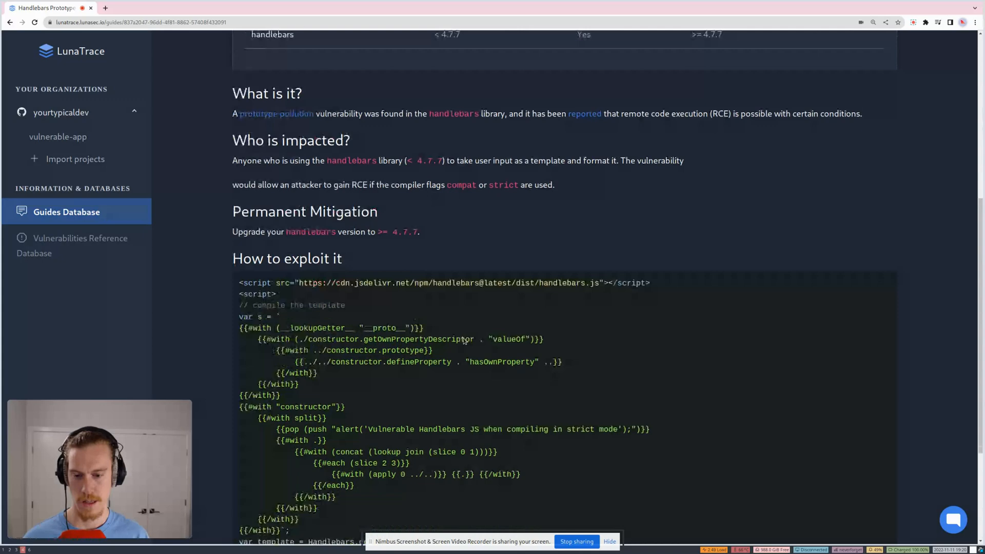
scroll(down, 3)
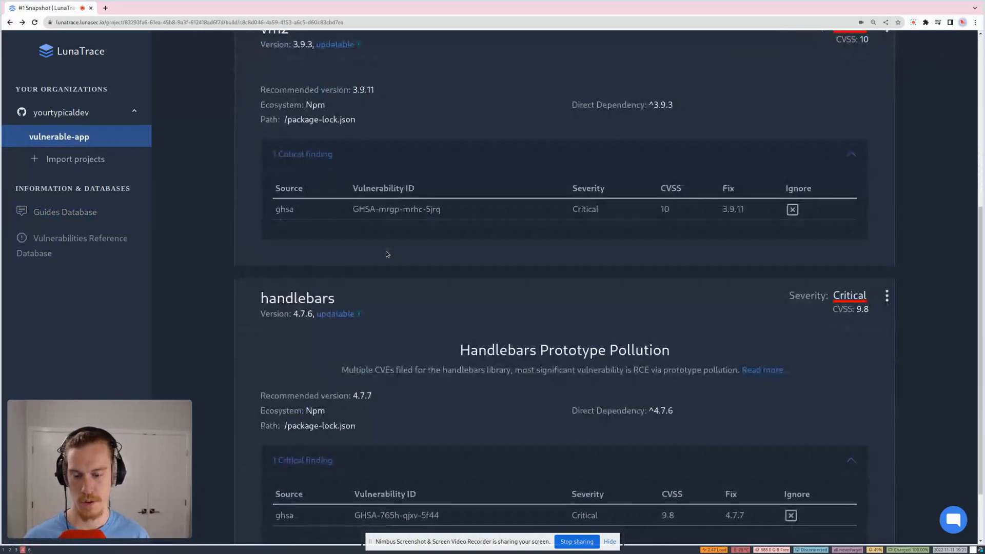
Scroll the snapshot down past trim, auth0-lock and node-ipc to the node-fetch card.
scroll(down, 3)
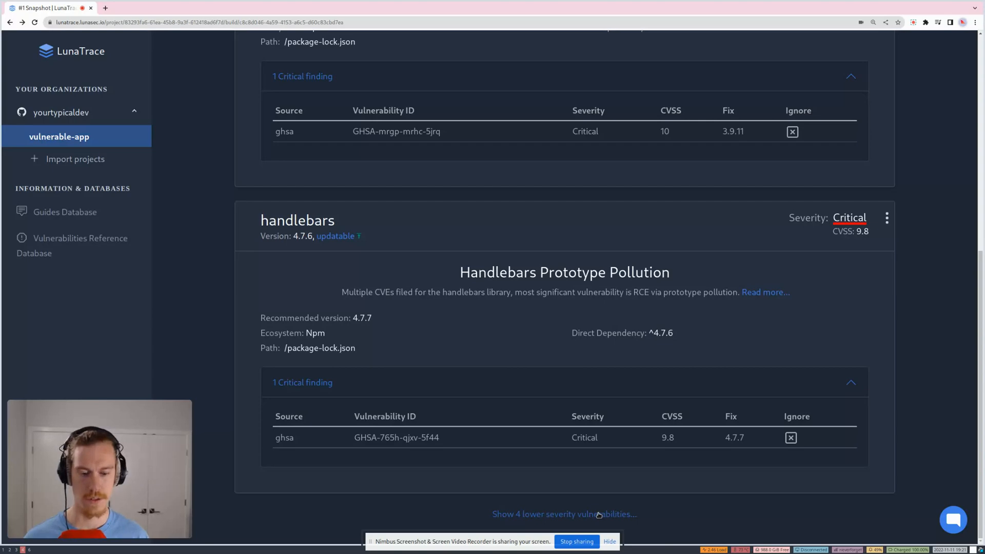
scroll(down, 3)
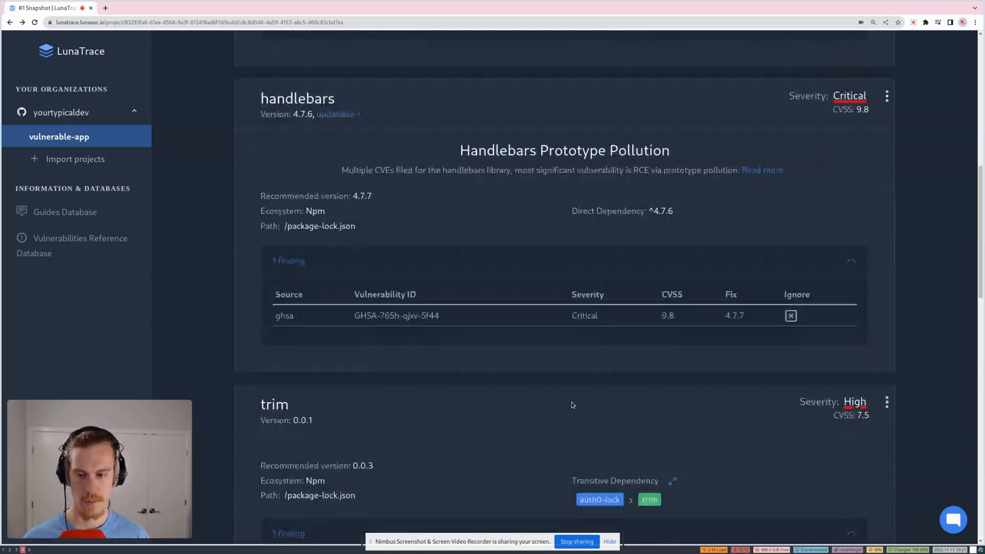
scroll(down, 3)
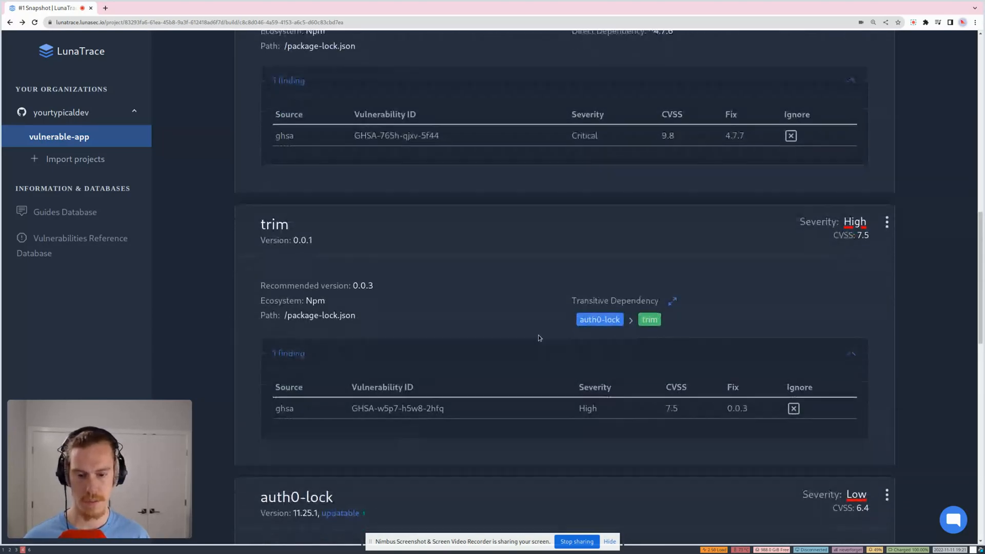
scroll(down, 3)
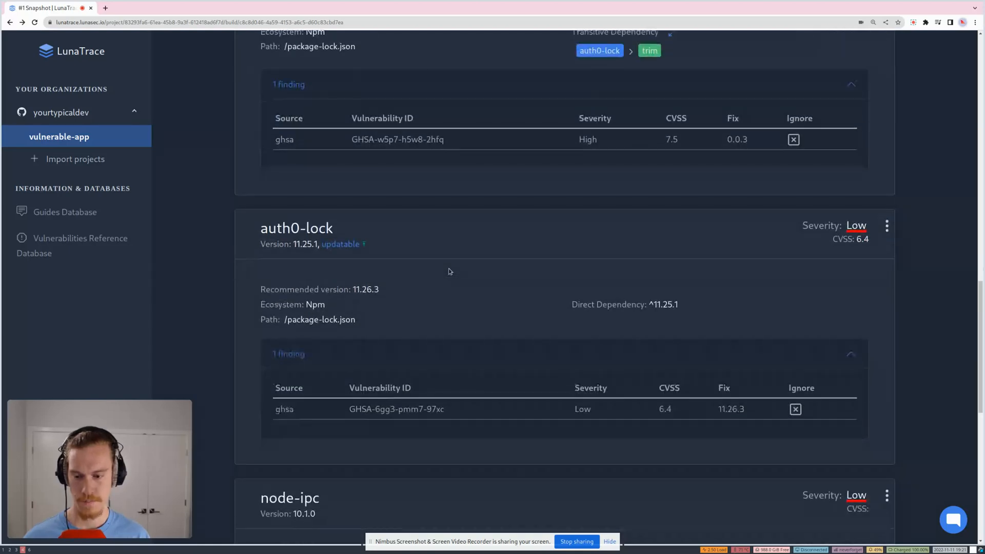
scroll(down, 3)
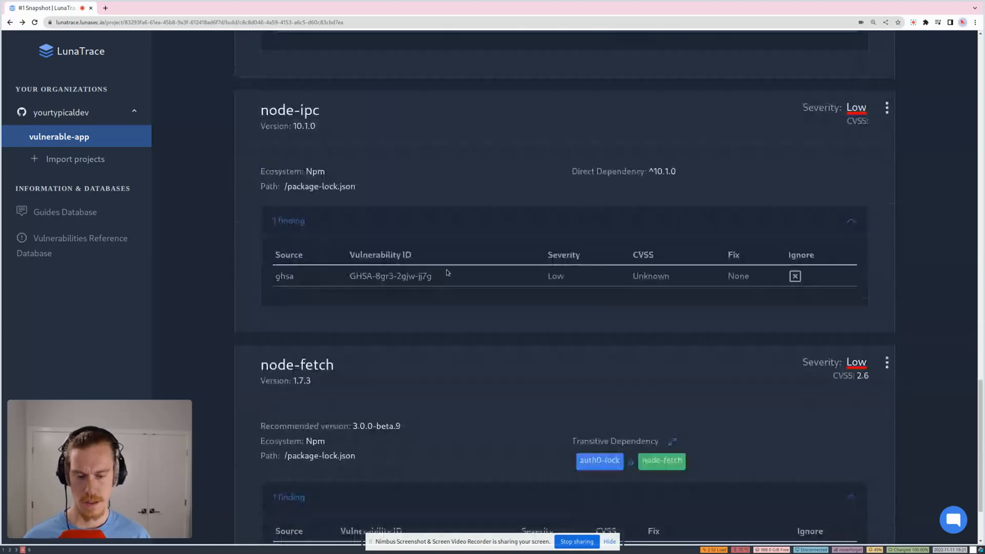
scroll(down, 3)
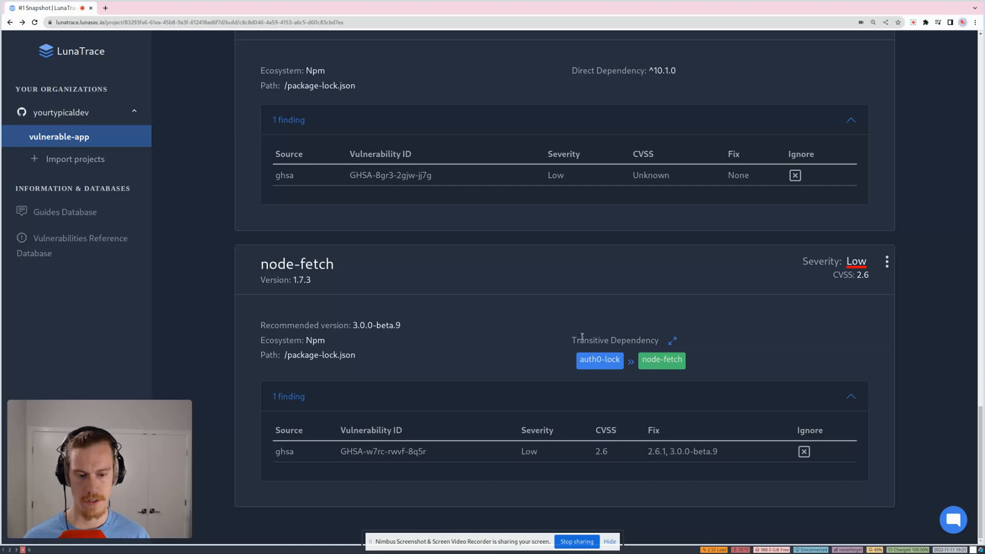
mouse_move(677, 344)
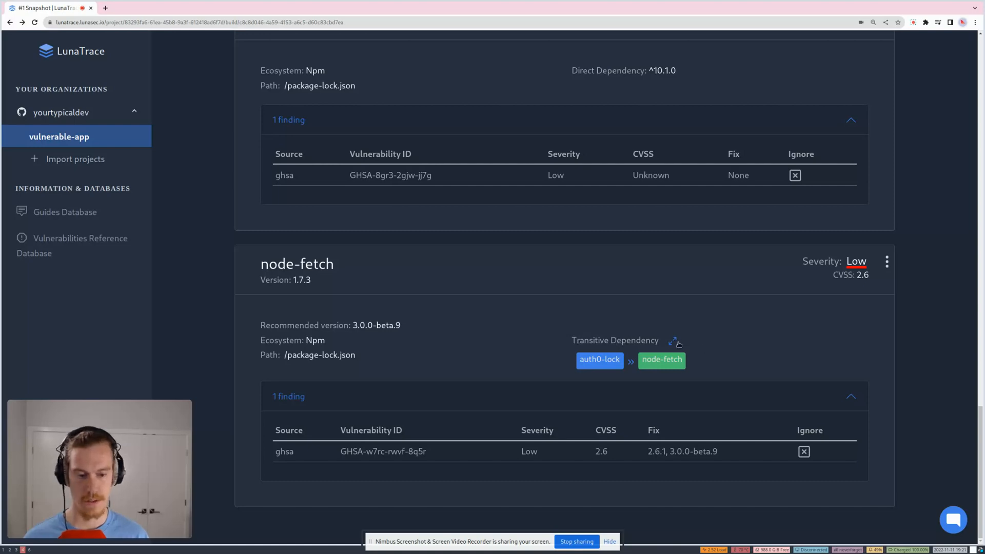
Expand node-fetch's transitive dependency into chains via auth0-lock, react/react-dom, fbjs and isomorphic-fetch.
click(672, 342)
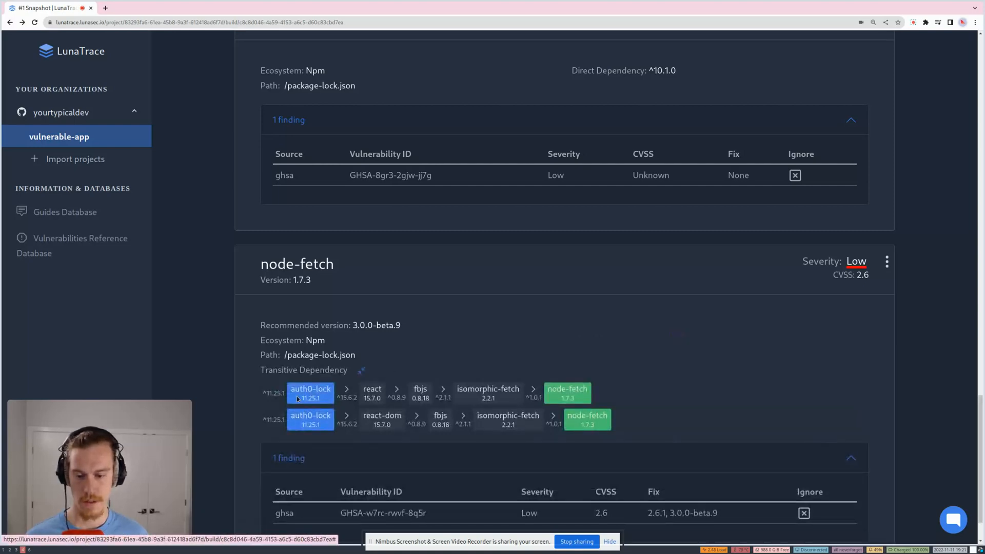
scroll(down, 3)
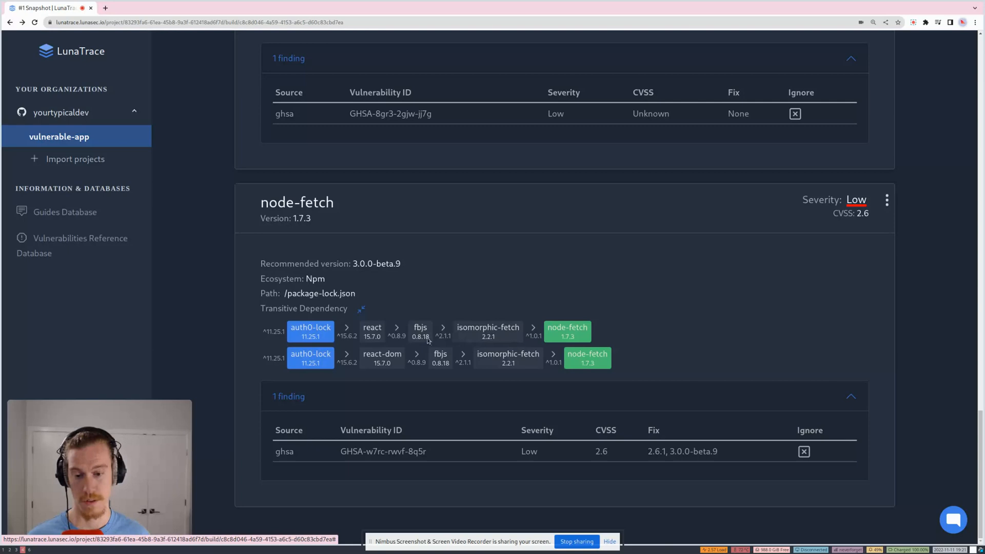
mouse_move(372, 327)
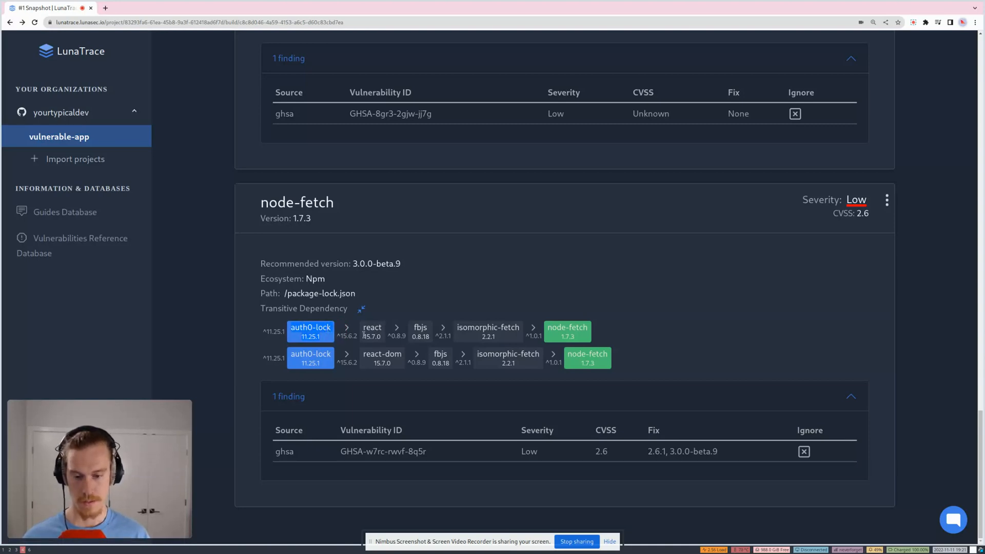
mouse_move(519, 304)
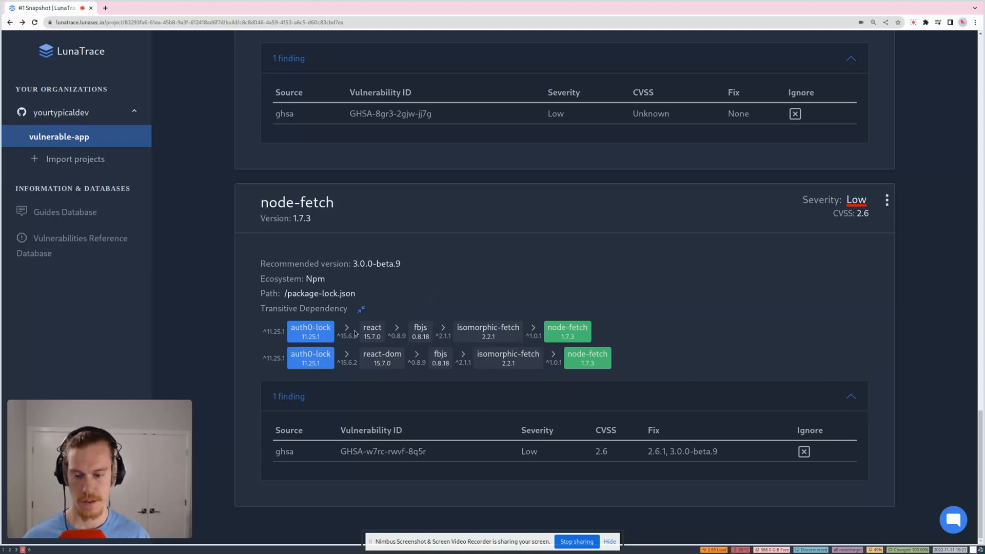
mouse_move(346, 344)
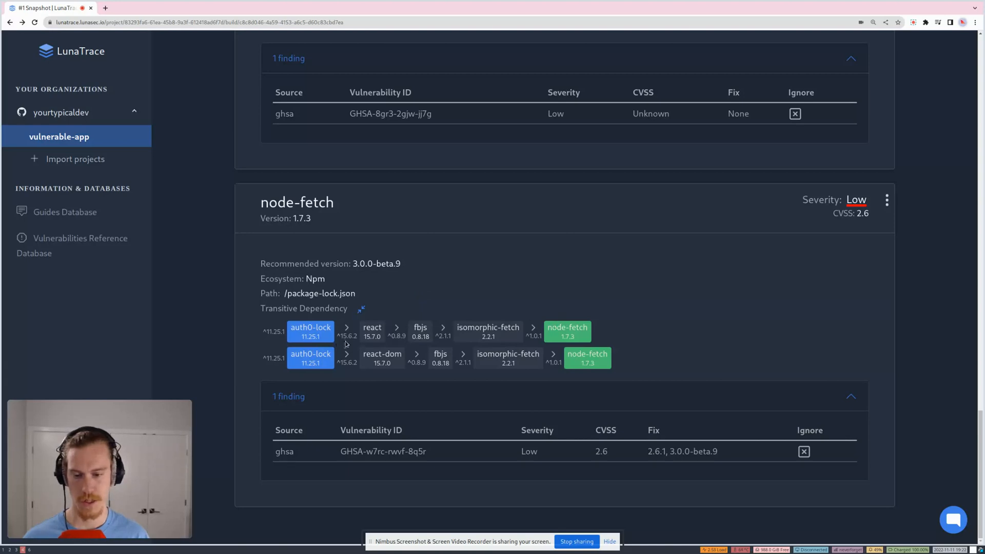
mouse_move(425, 376)
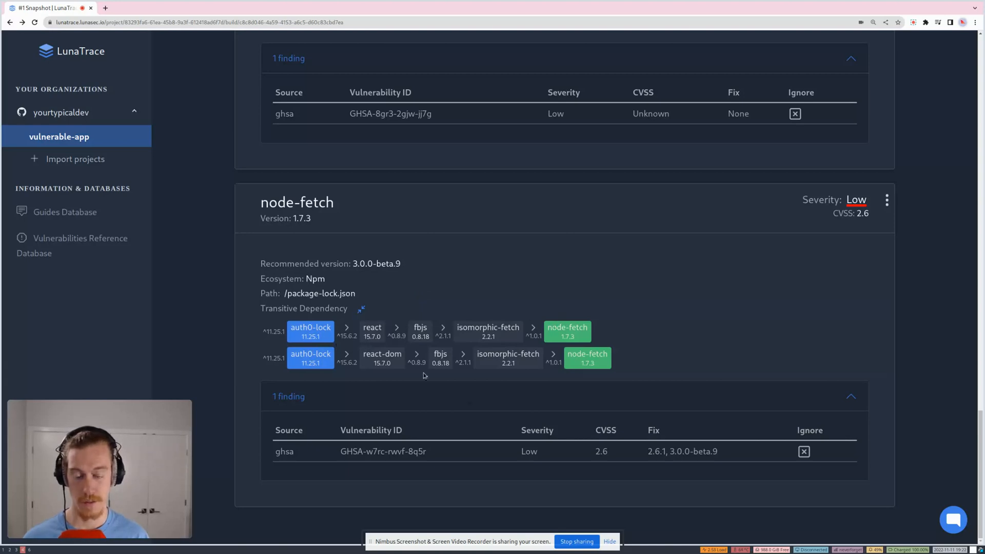
mouse_move(428, 344)
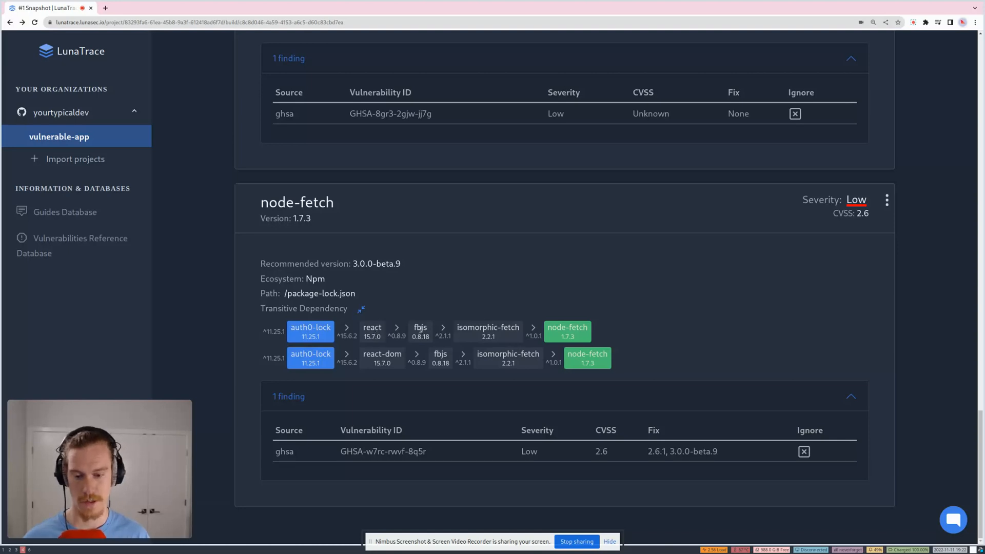
mouse_move(388, 372)
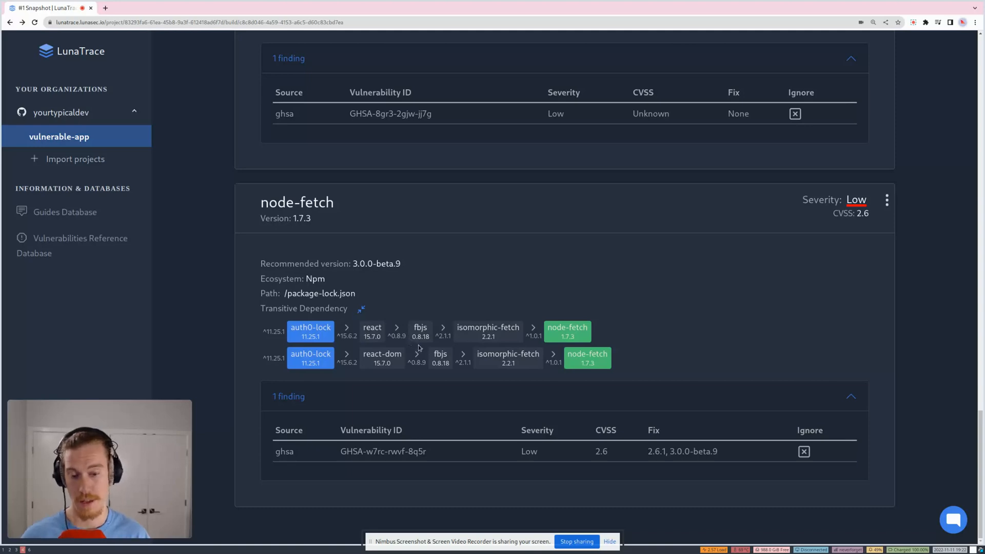
mouse_move(425, 261)
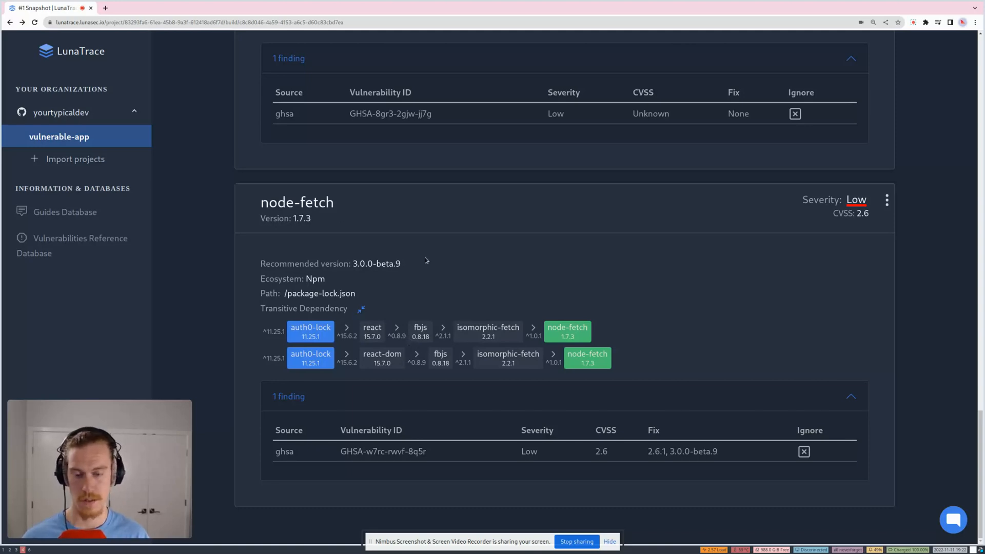
mouse_move(536, 316)
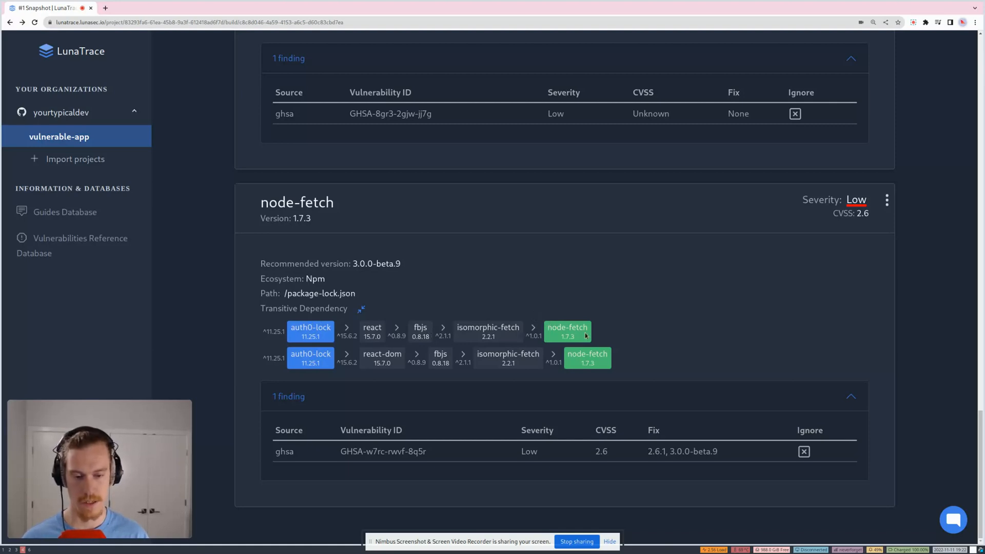
mouse_move(598, 344)
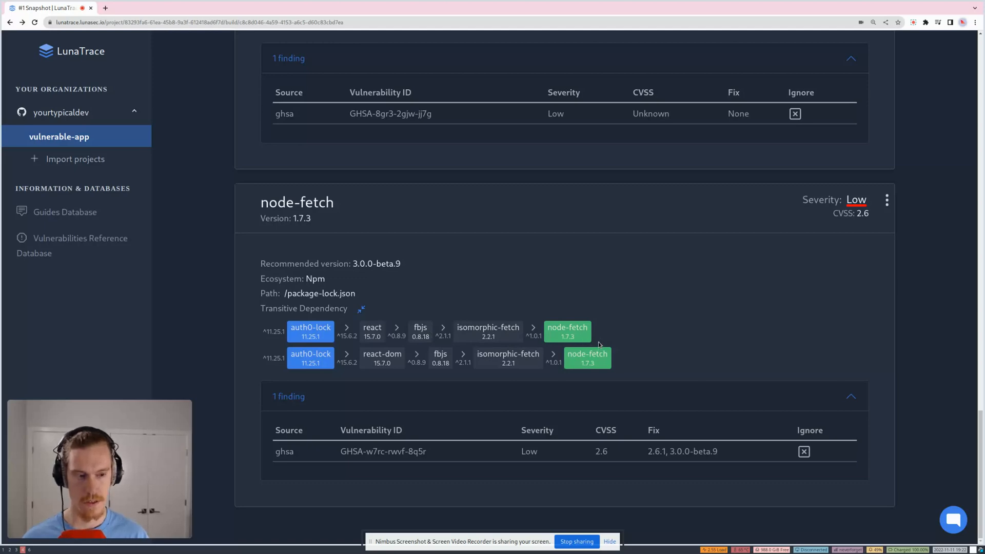
Scroll back to the Snapshot #1 header with its master-branch commit trigger and vm2 listed first.
scroll(down, 3)
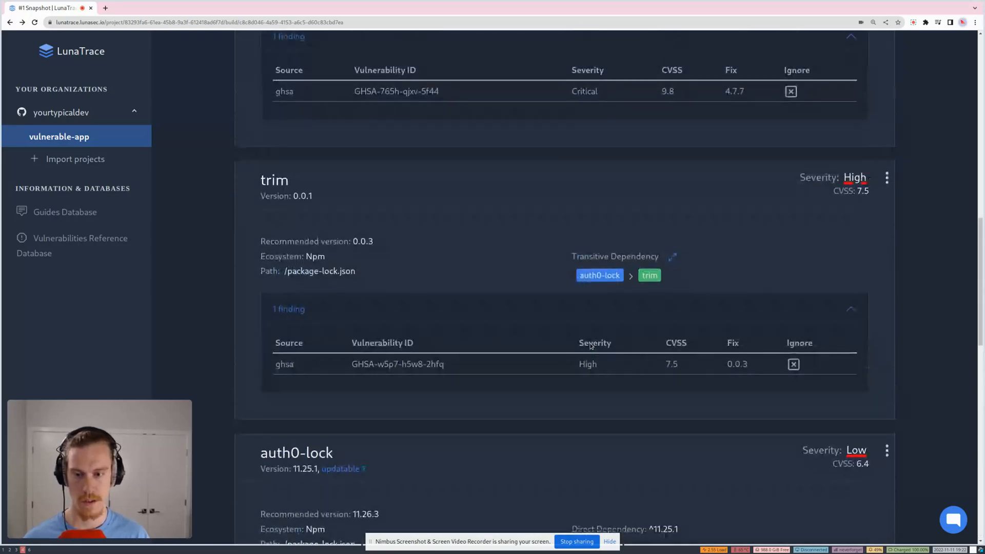
scroll(up, 3)
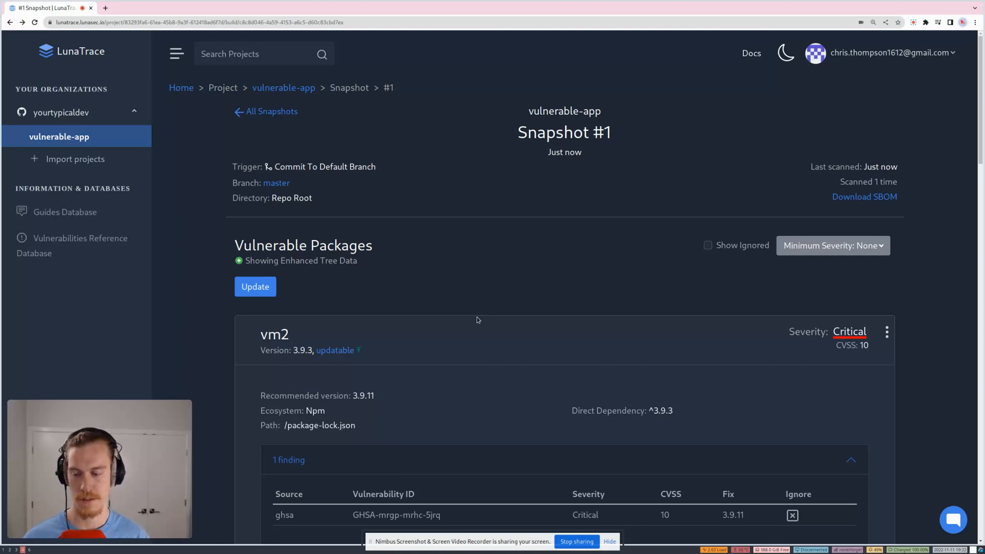
mouse_move(543, 466)
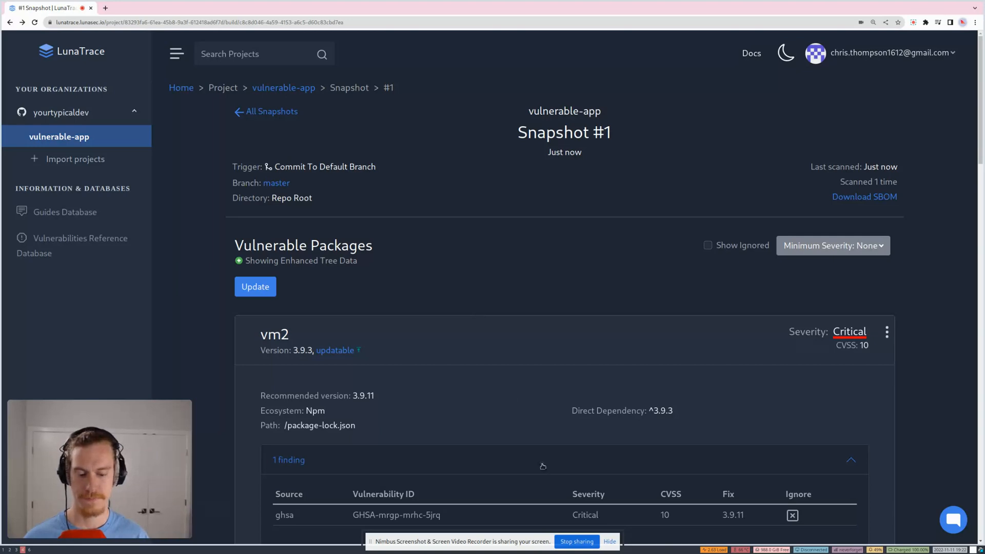